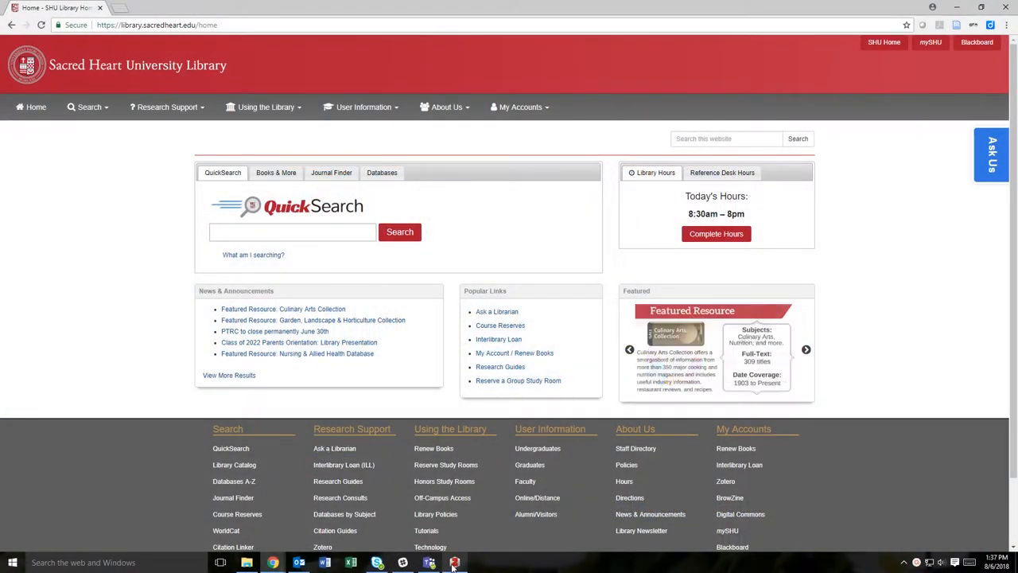
Step: Switch from Chrome to the Zotero library via the taskbar icon
click(455, 562)
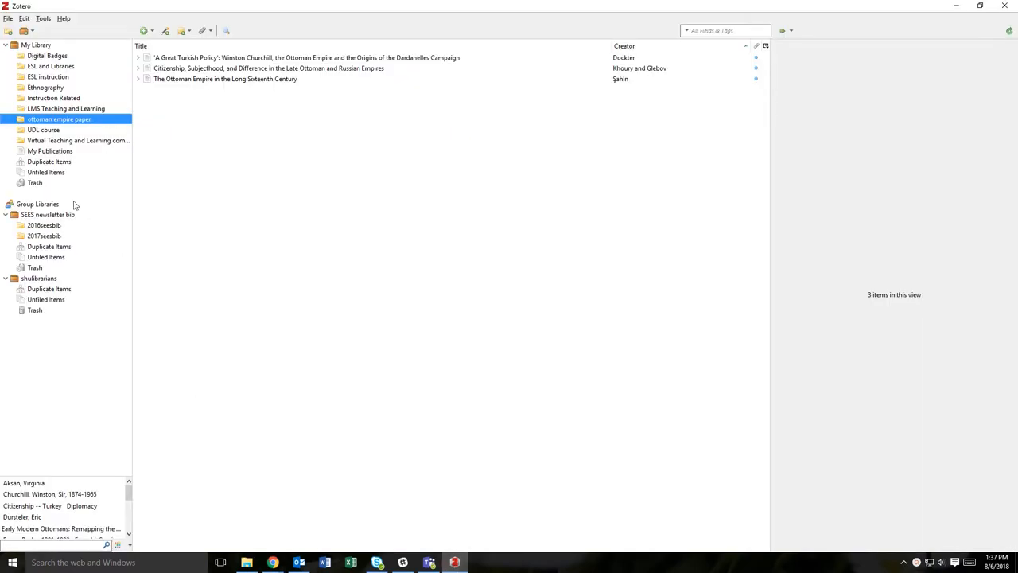
mouse_move(49, 126)
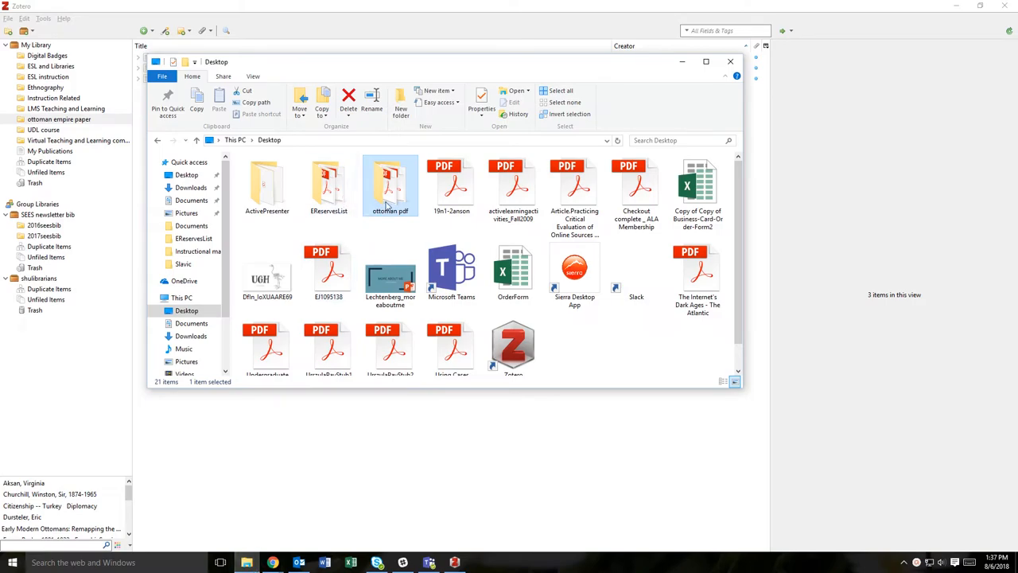
Step: Open the 'ottoman pdf' folder and select the Turkish-Armenian relations and Urban history PDFs
double_click(390, 183)
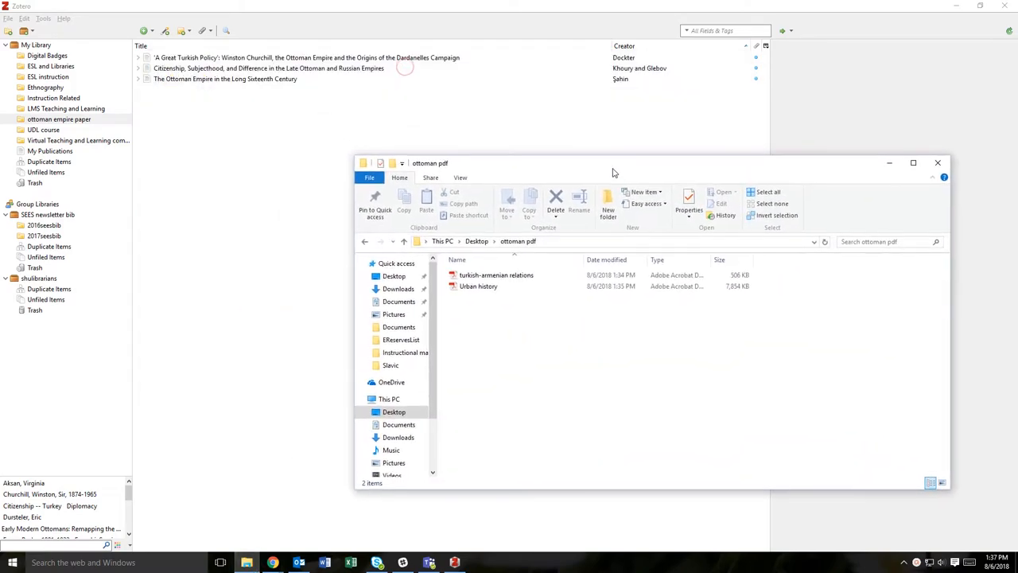
click(497, 275)
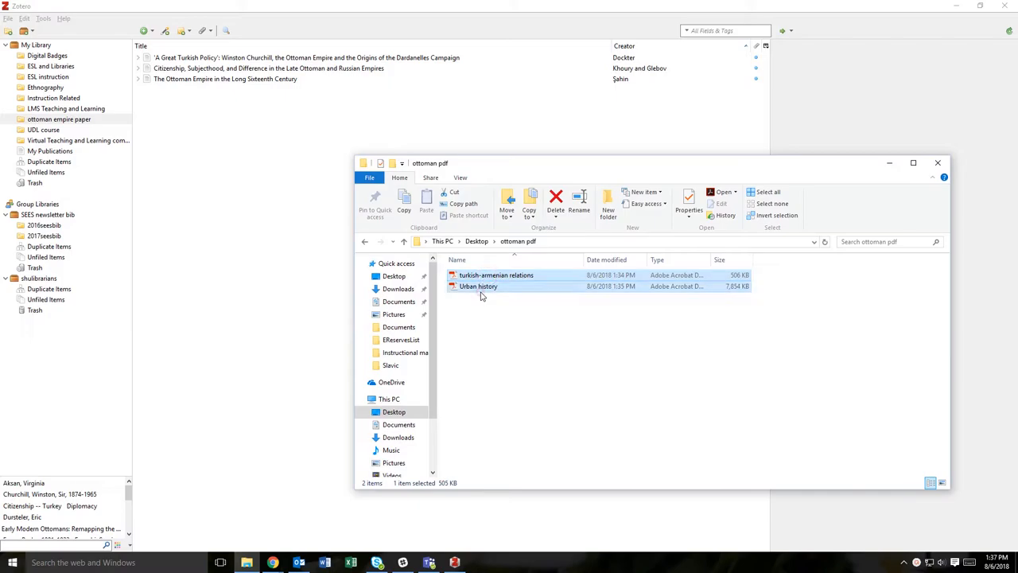
click(496, 275)
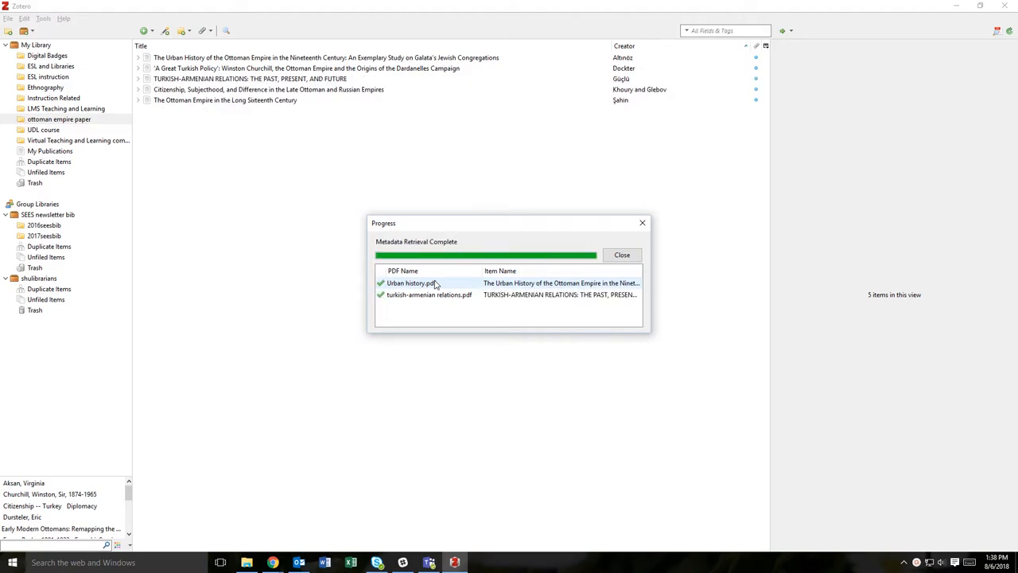
mouse_move(583, 290)
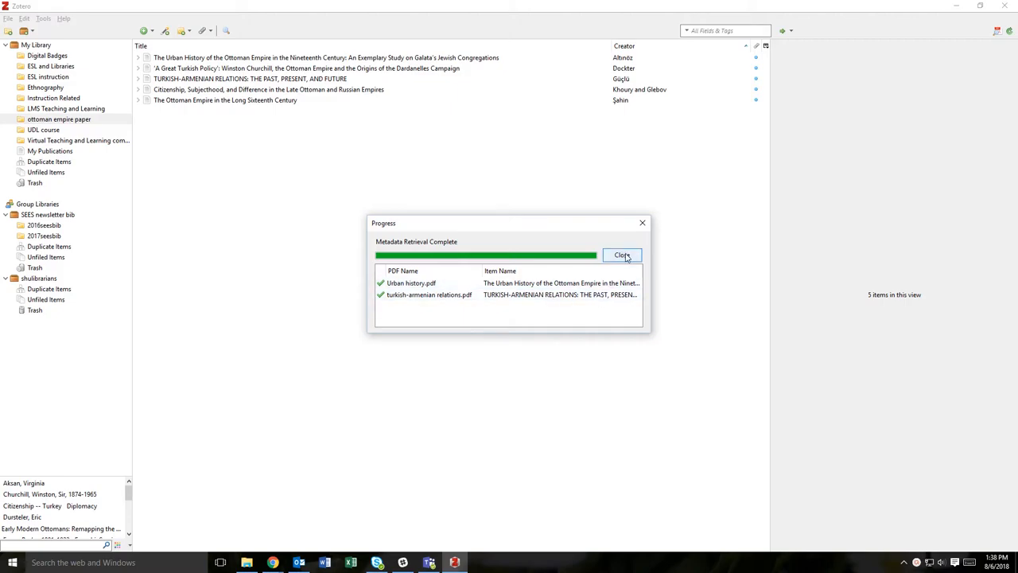
Step: Close the completed metadata retrieval progress report
click(622, 254)
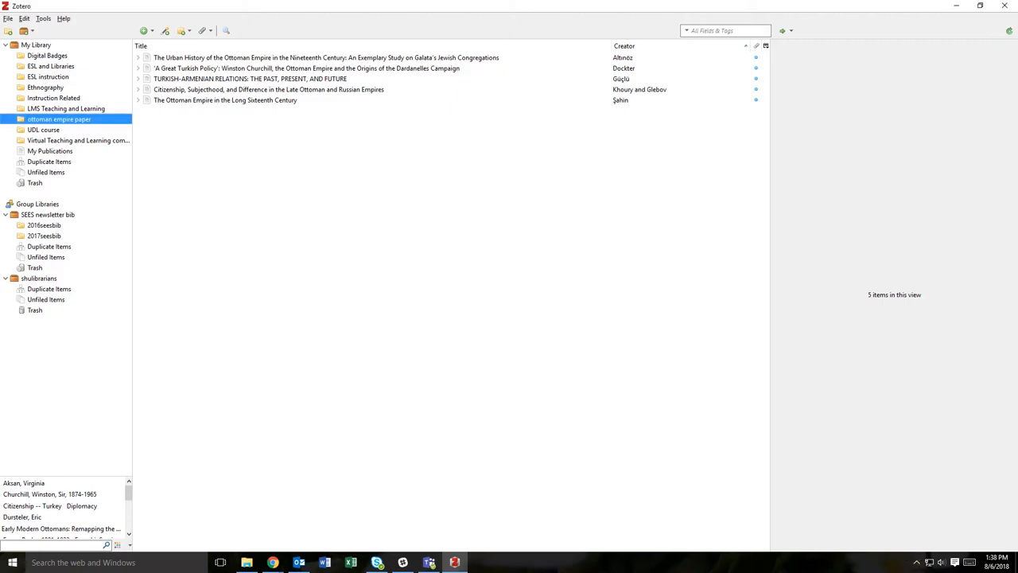
Step: Review the Info fields of the Turkish-Armenian relations and Urban History items
click(225, 99)
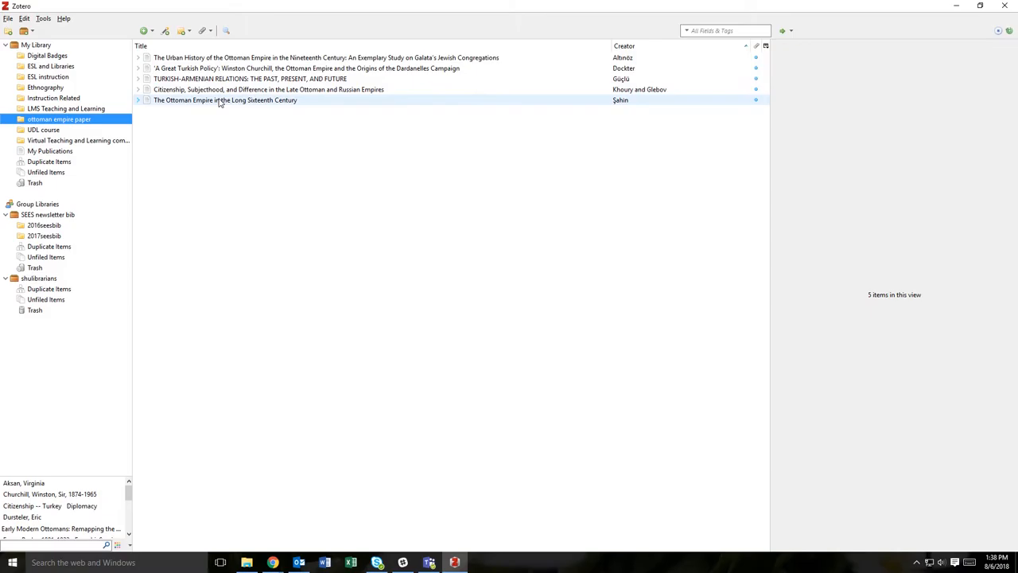
click(250, 78)
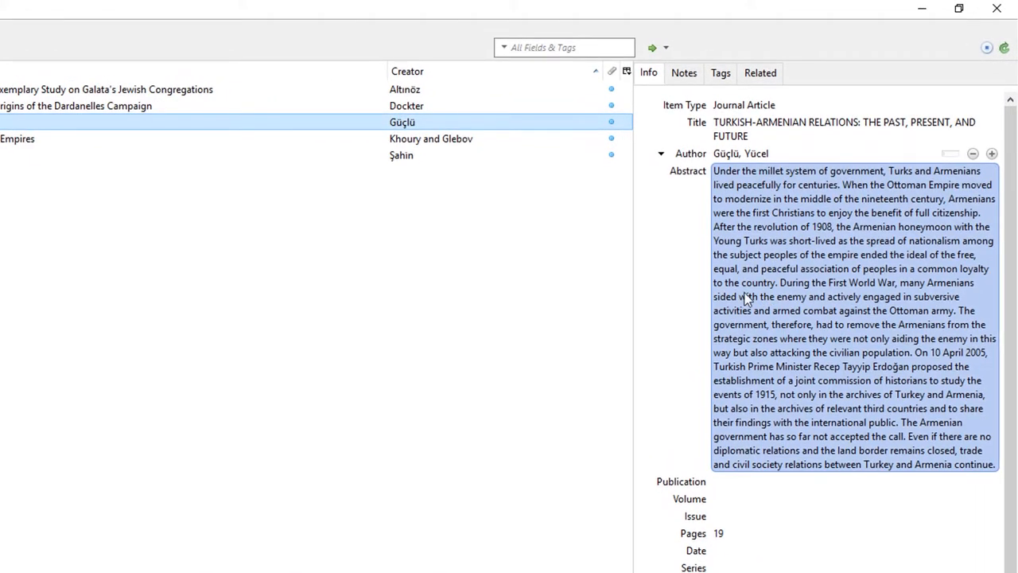
click(106, 89)
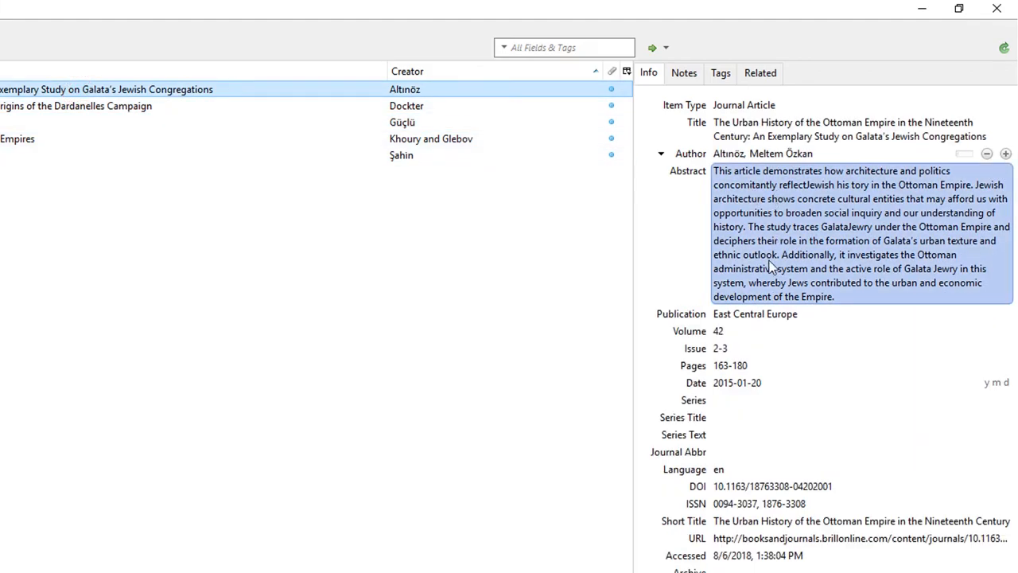